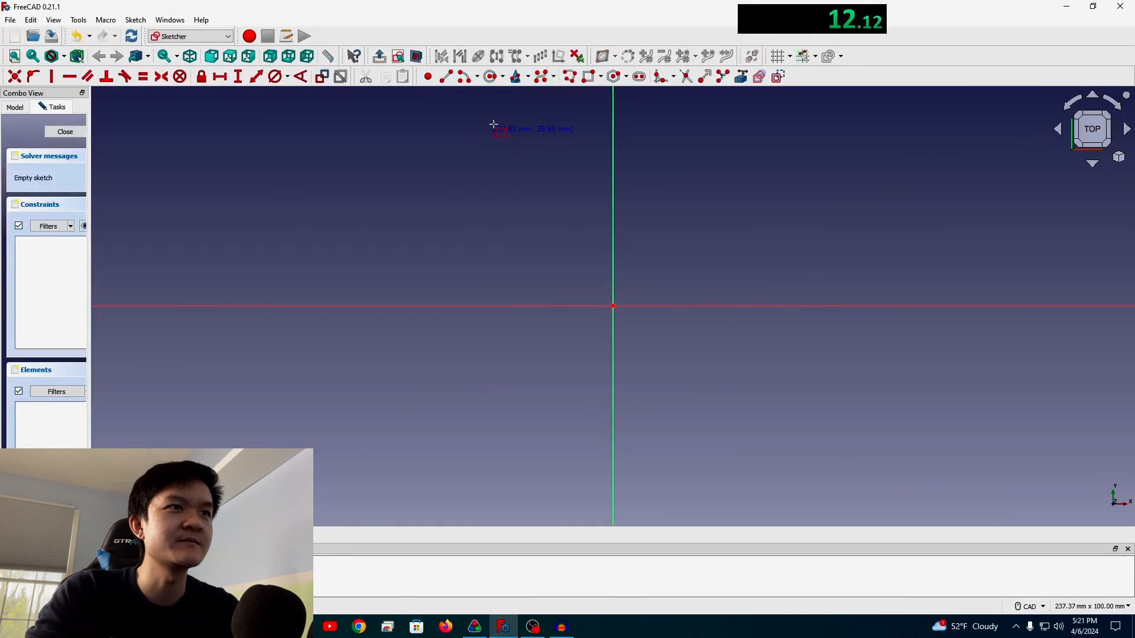
- Draw the footprint rectangle, constrain its width to 80 mm and close the sketch
click(732, 442)
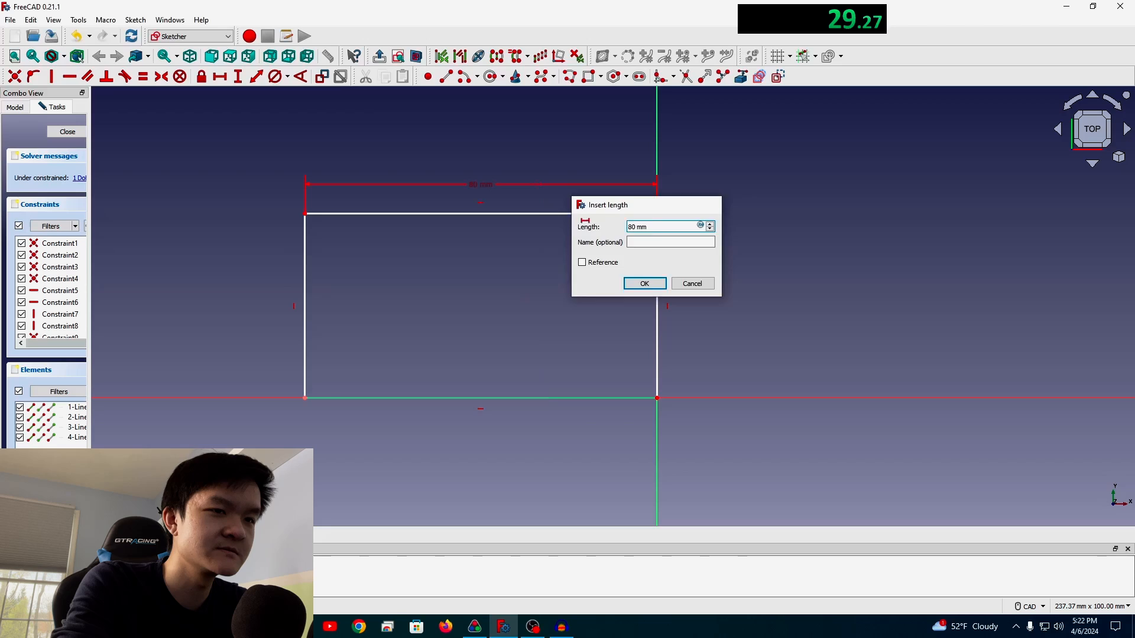
click(644, 283)
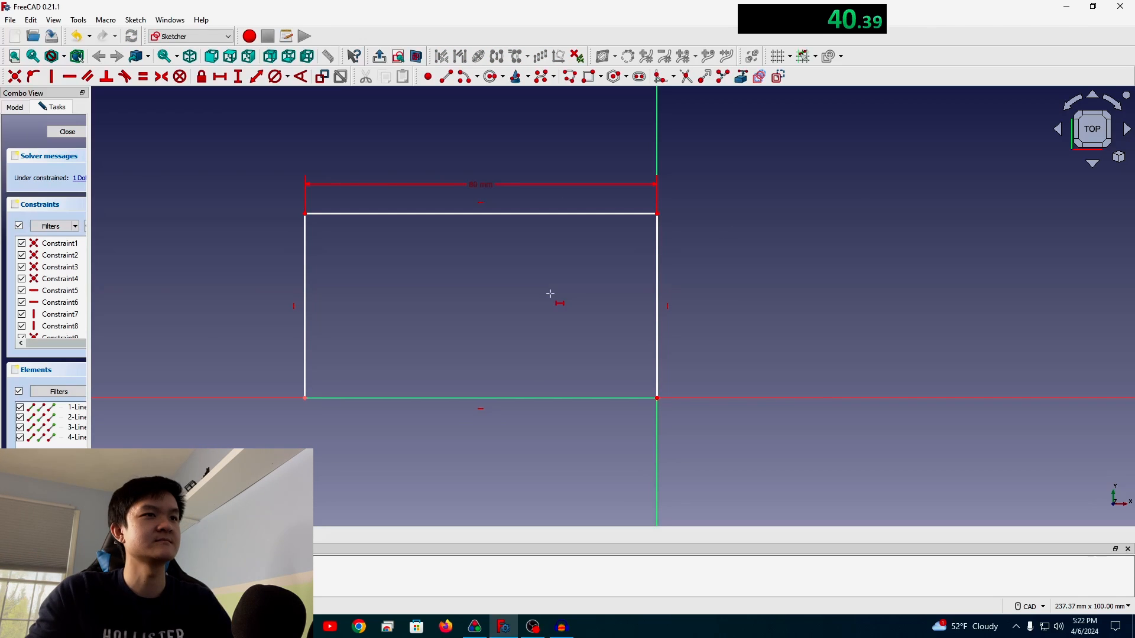
click(66, 131)
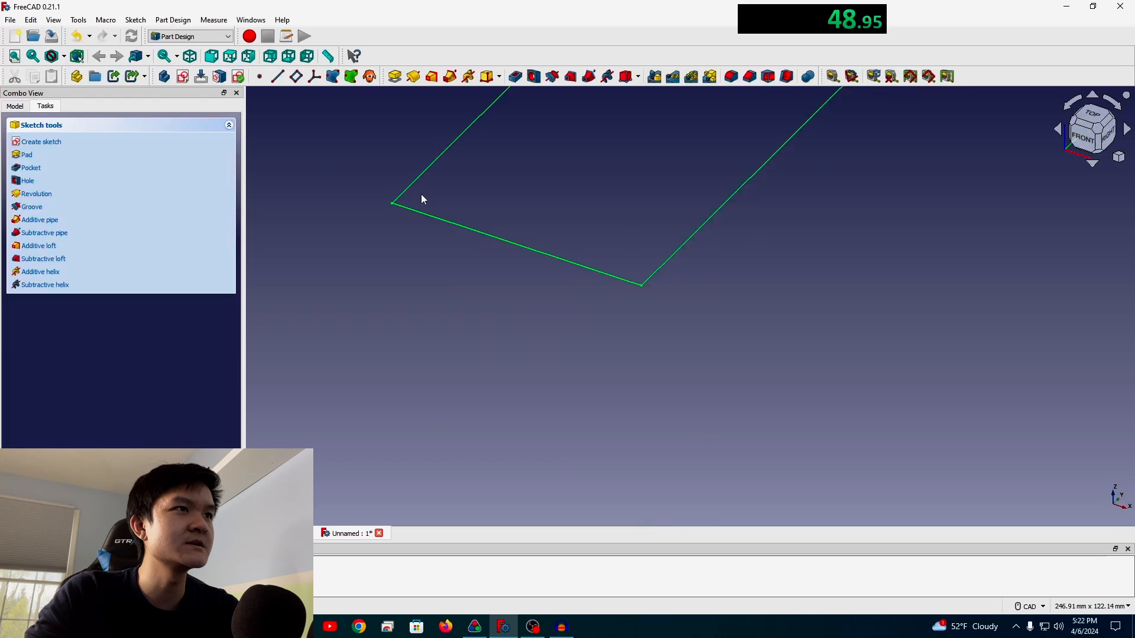
- Pad the footprint sketch into a solid block
click(27, 154)
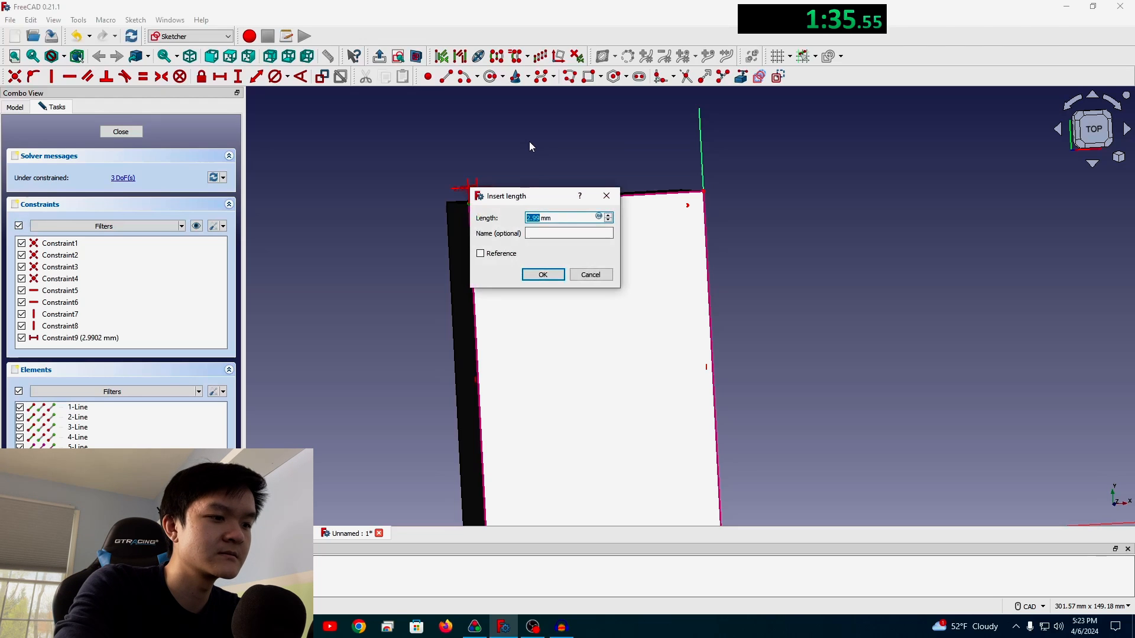
- Set both wall offsets of the inner outline to 2 mm
click(542, 275)
text(2)
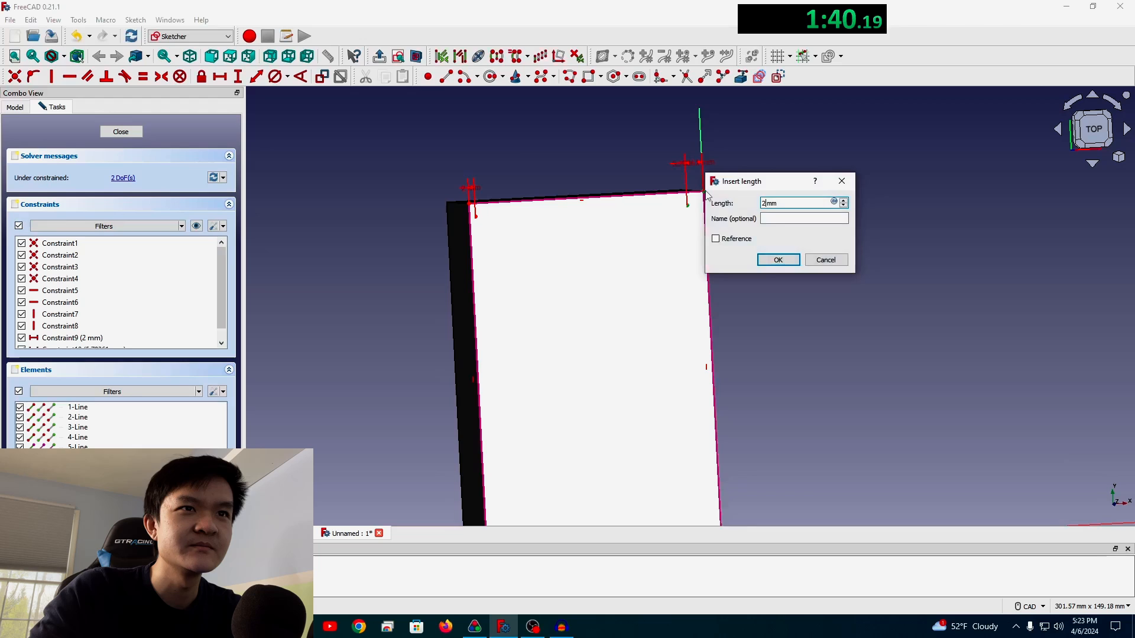
click(778, 260)
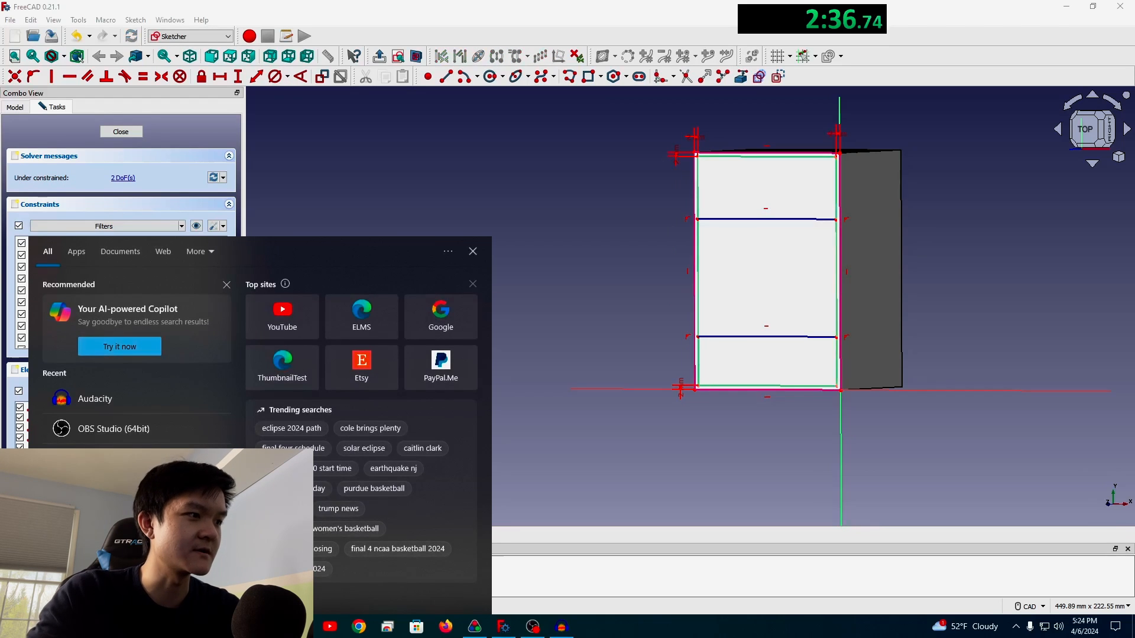
- Compute 116 ÷ 3 in Calculator for equal compartment lengths
text(calc)
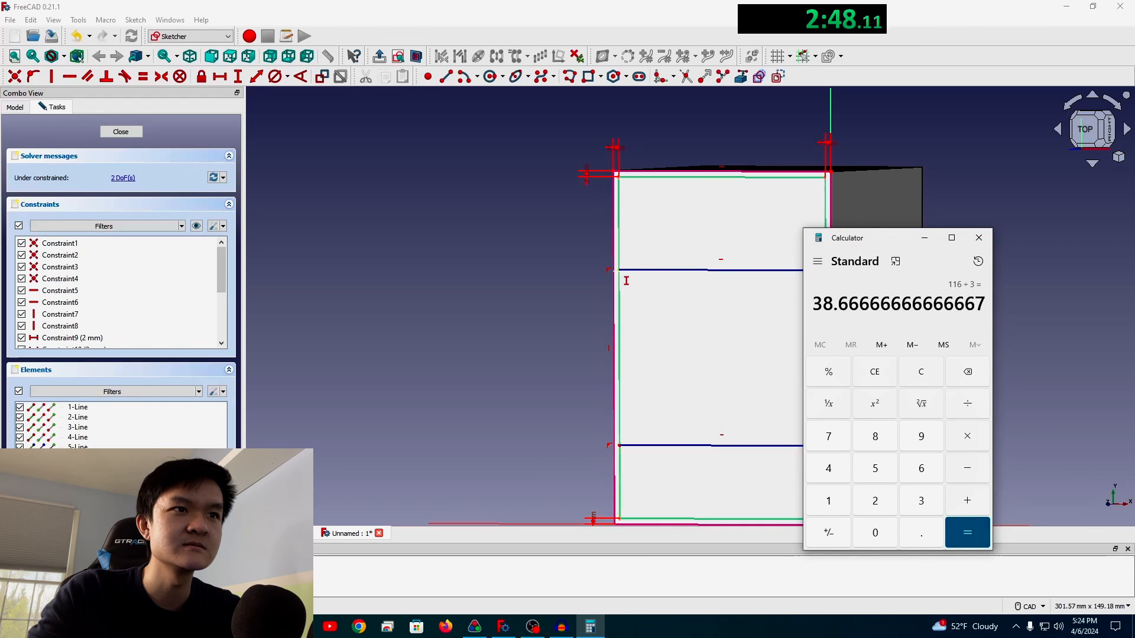
click(977, 238)
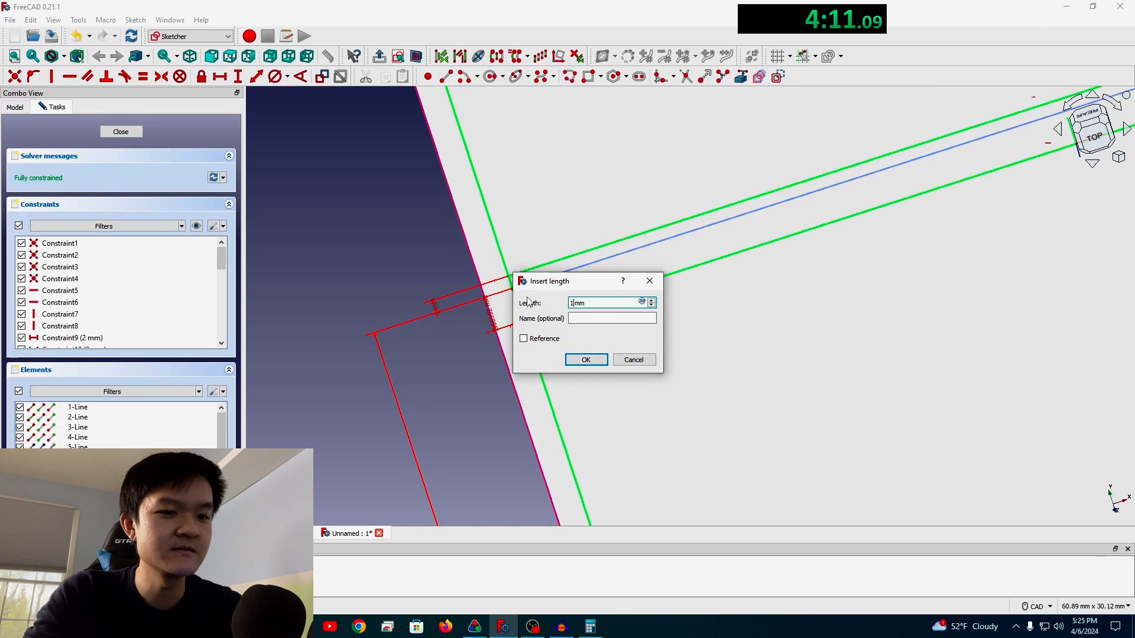
- Constrain the divider walls to 1 mm thickness and check the edges
click(585, 359)
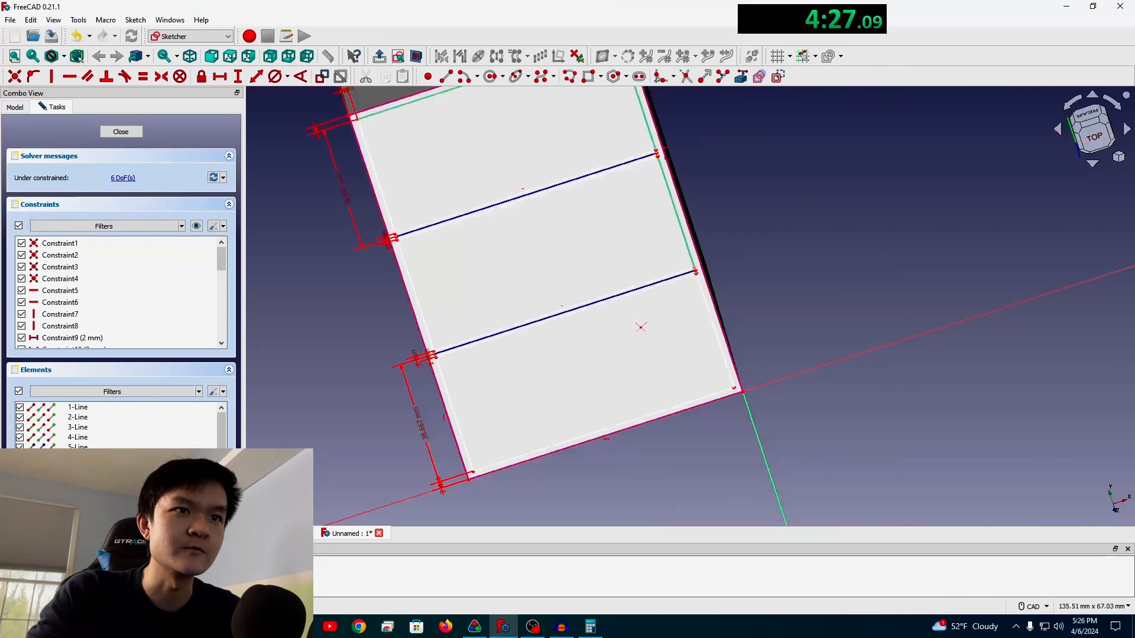
scroll(up, 3)
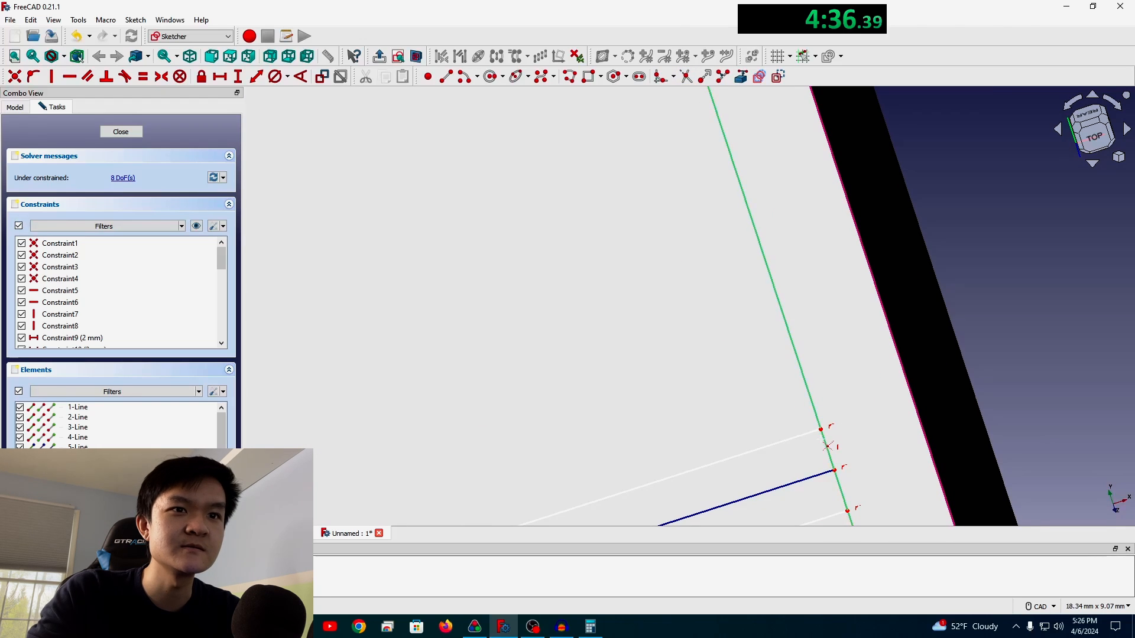
scroll(down, 3)
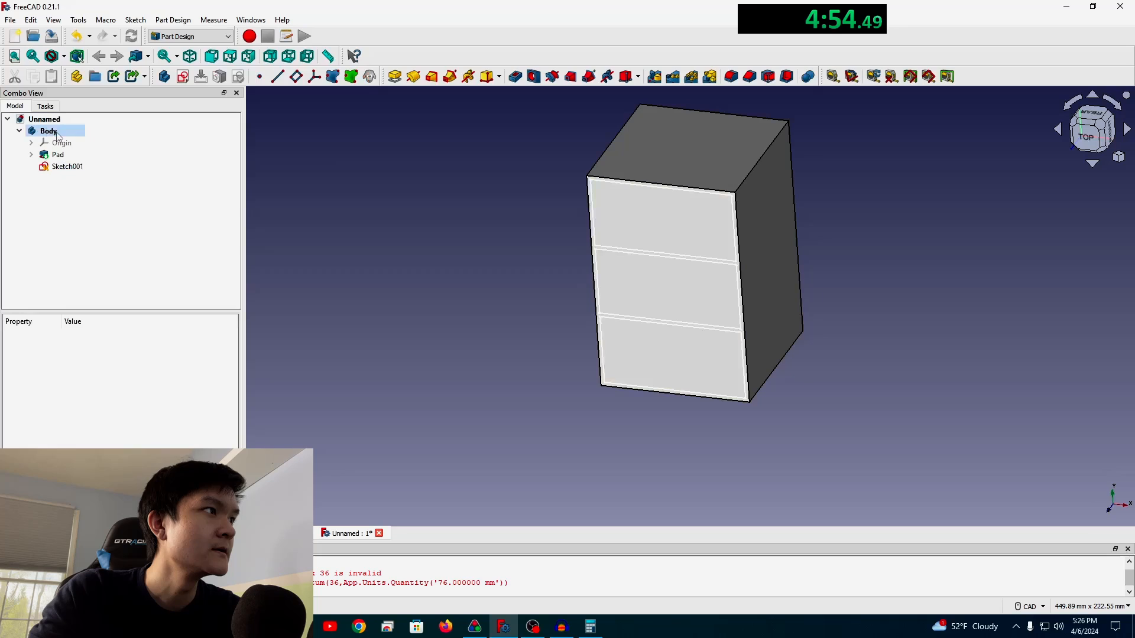
- Pocket Sketch001 80 mm deep into the block to hollow the compartments
click(68, 167)
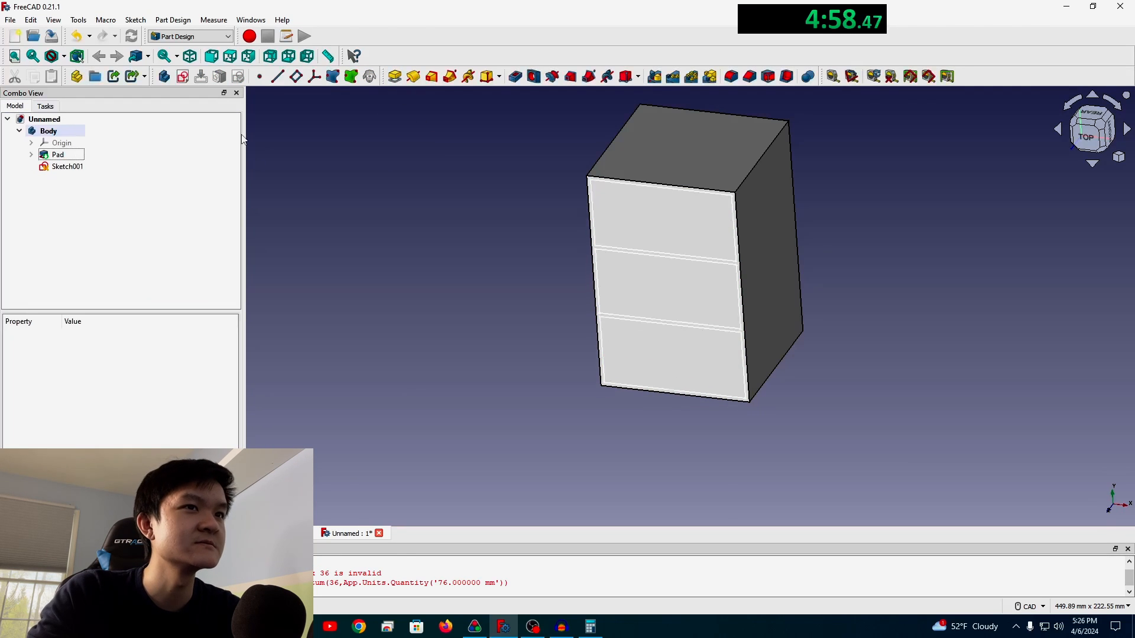
click(66, 166)
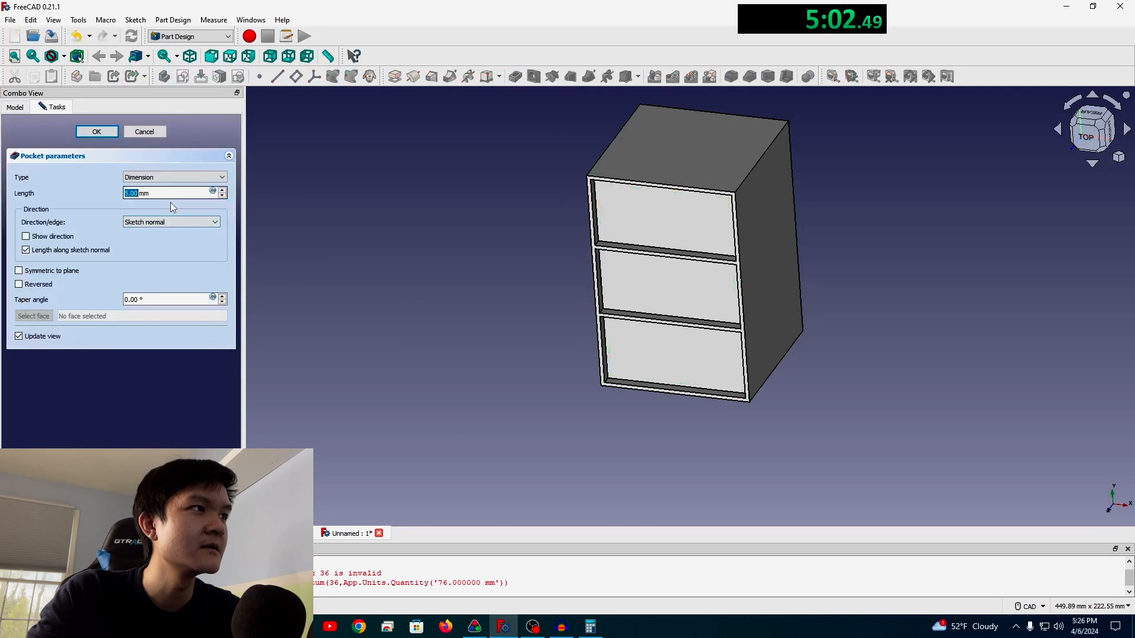
click(96, 132)
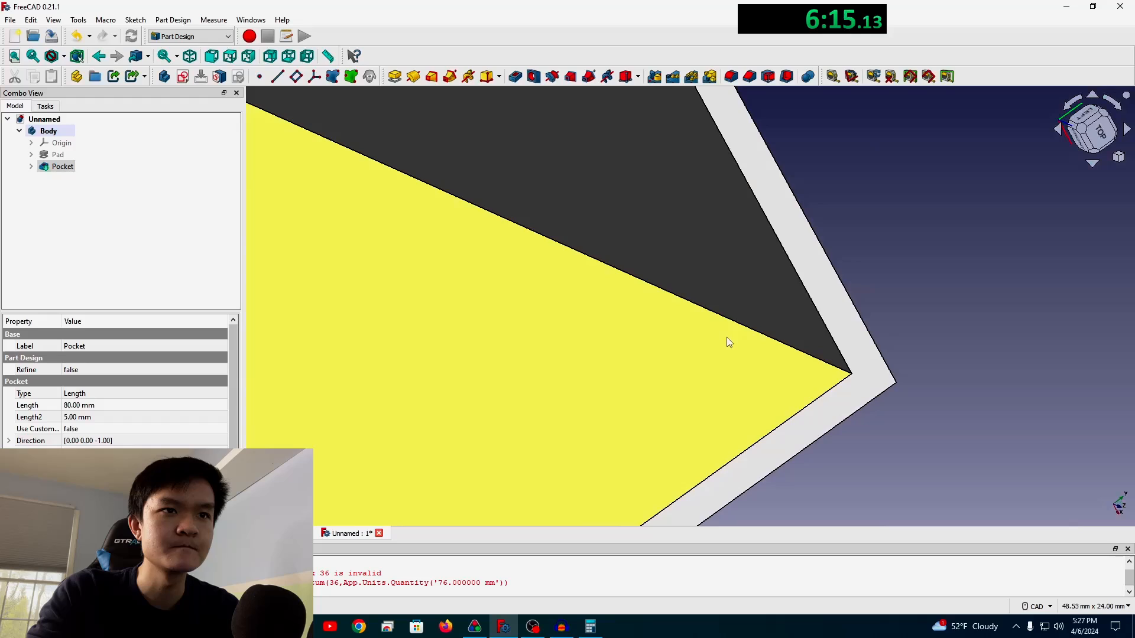
click(731, 75)
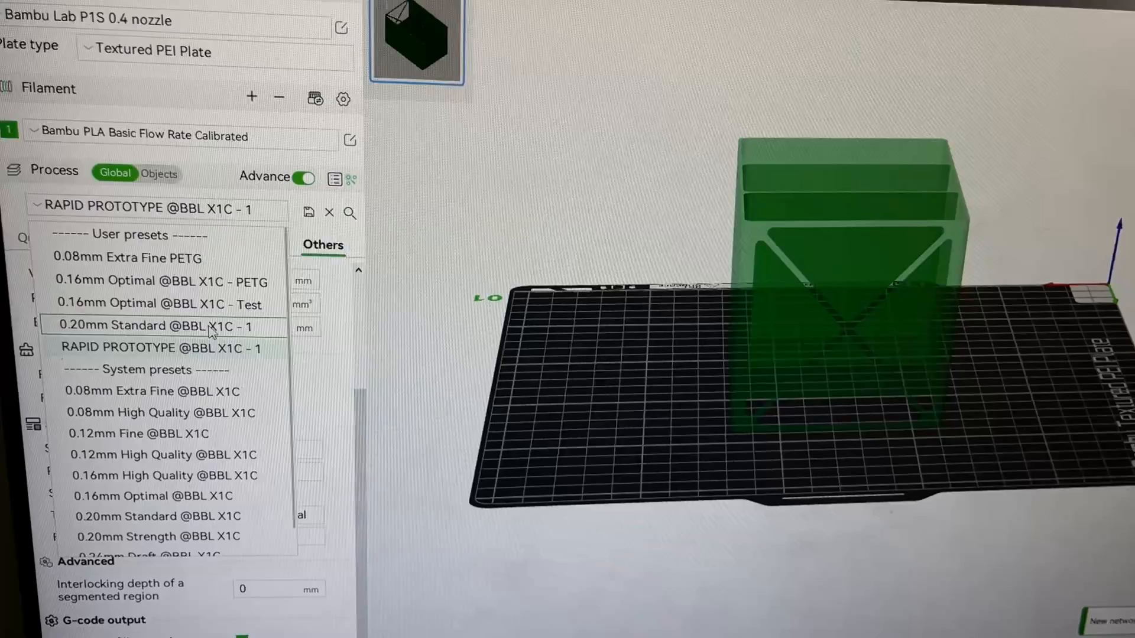
click(947, 34)
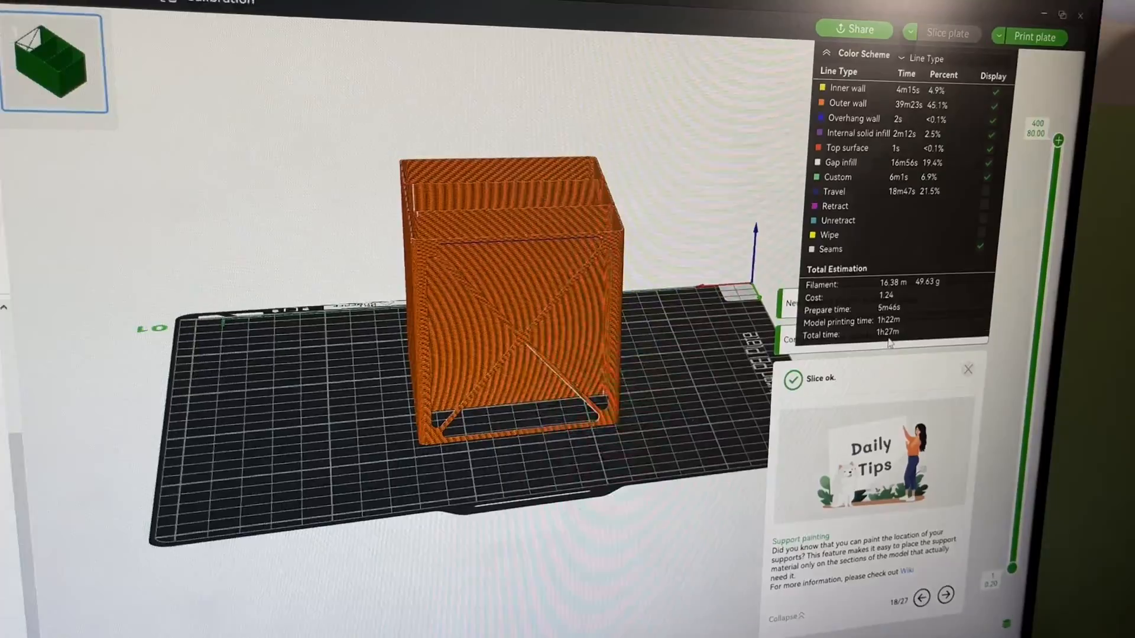